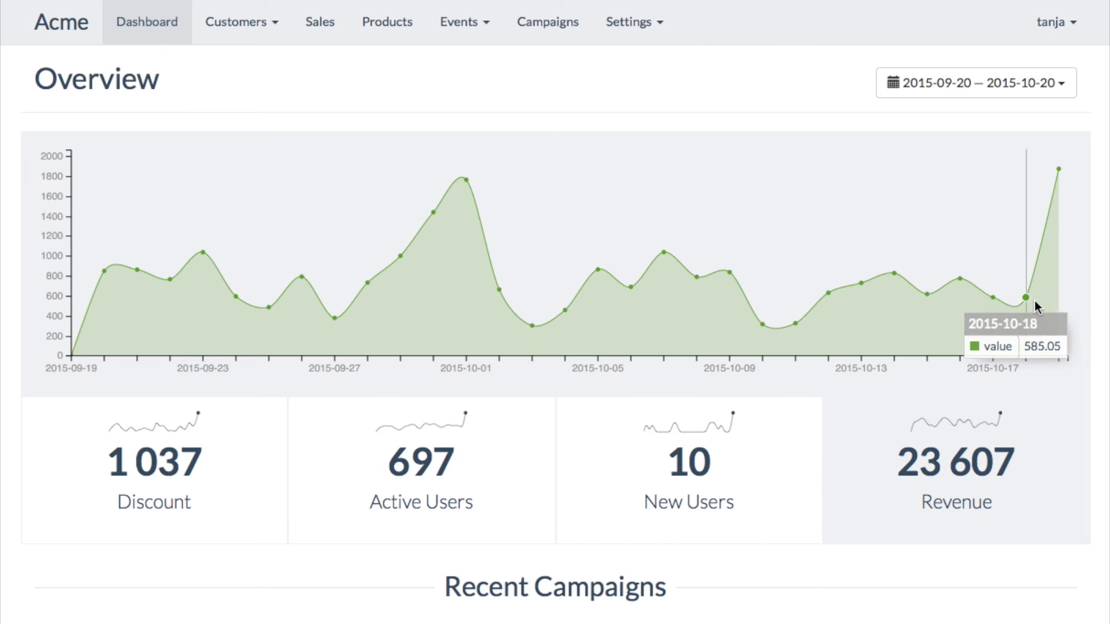
Filter the full customer list by bought artist Del Rey, Lana.
scroll(down, 3)
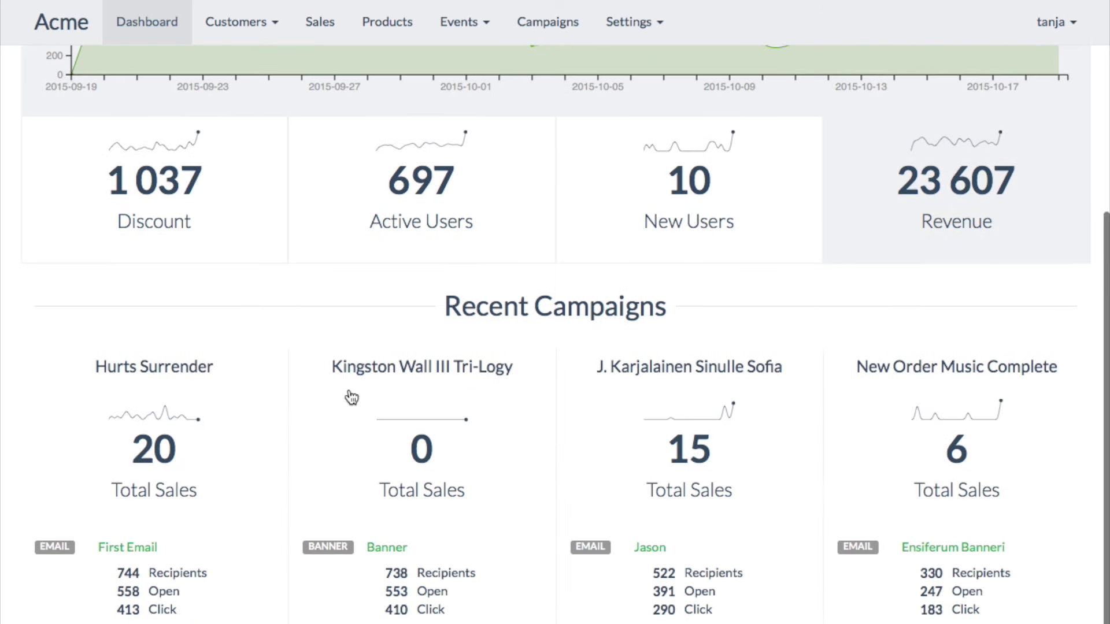
mouse_move(251, 476)
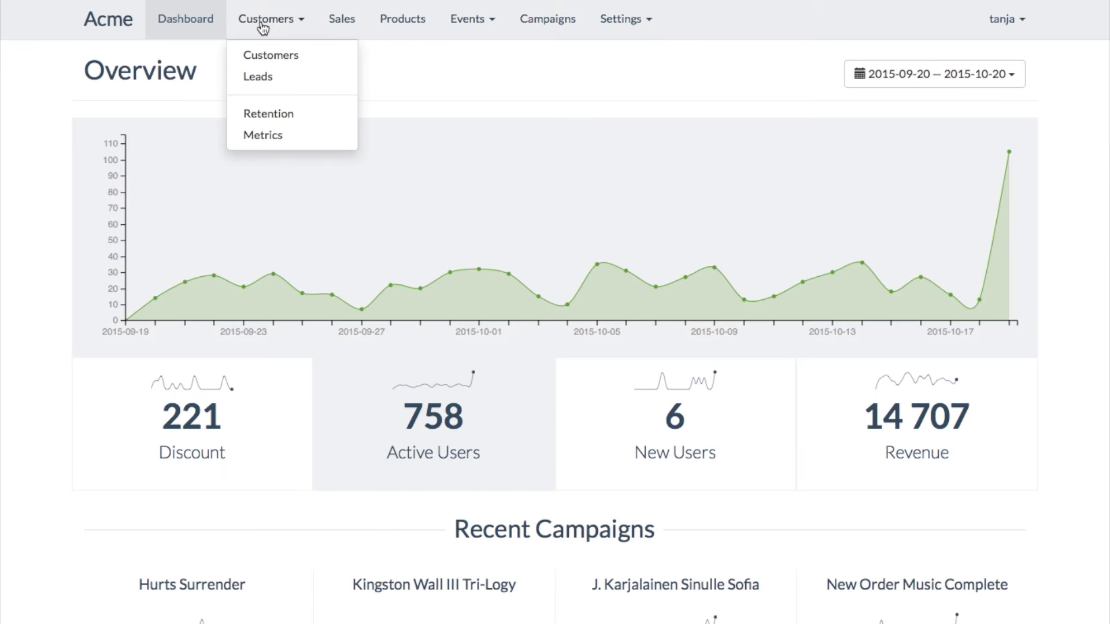
click(270, 56)
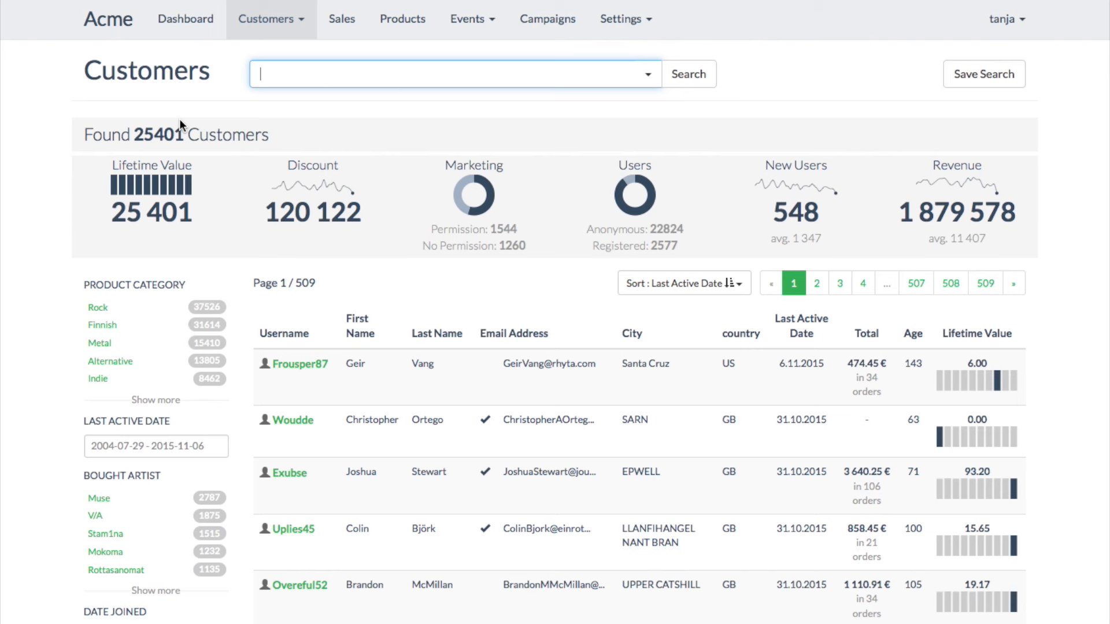
text(Lana de)
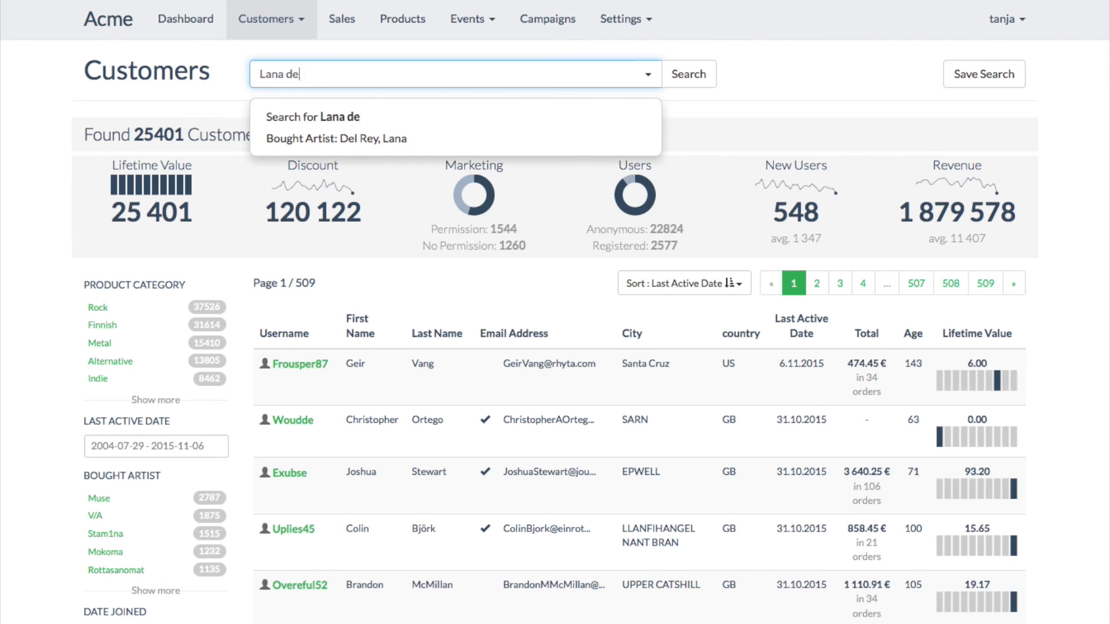
click(334, 139)
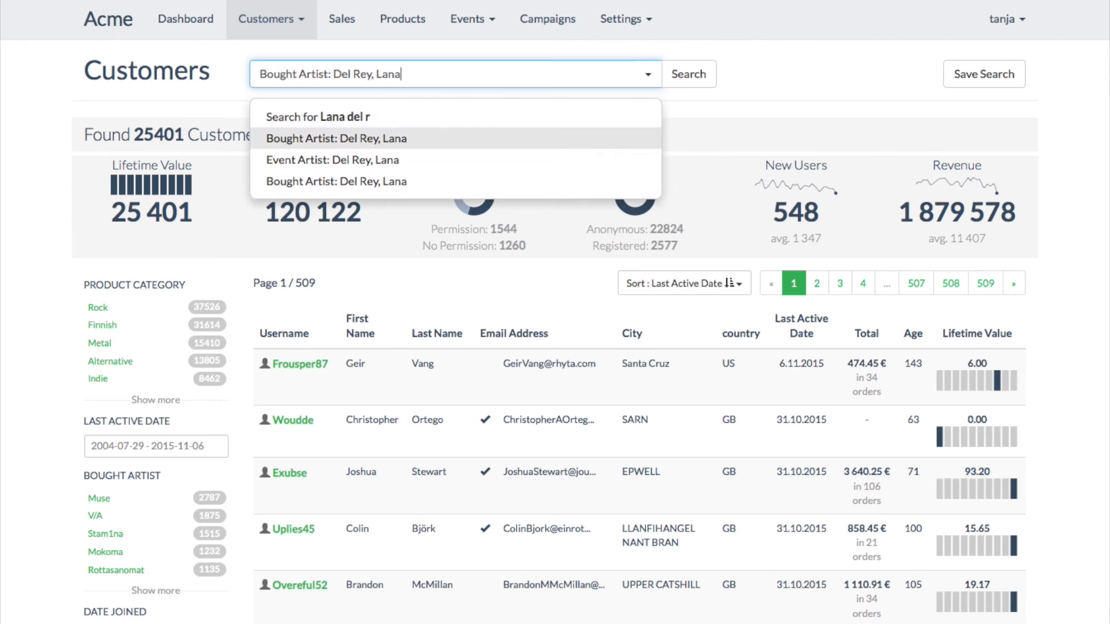
click(335, 138)
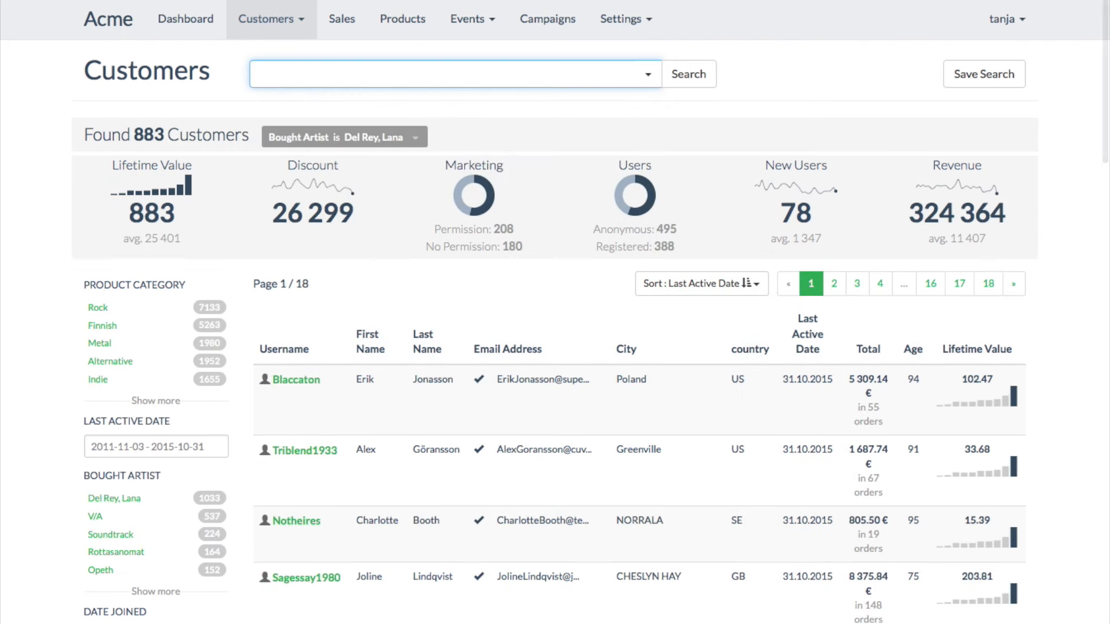
Add a Bought Title: Honeymoon filter, narrowing the list to 99 customers.
text(Honey)
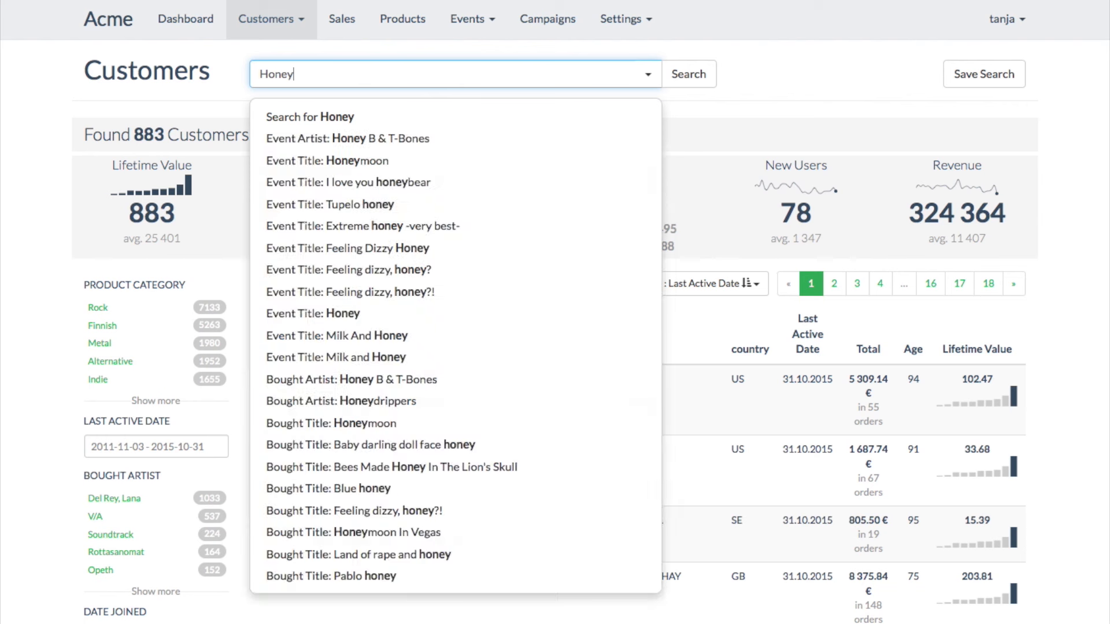
text(moon)
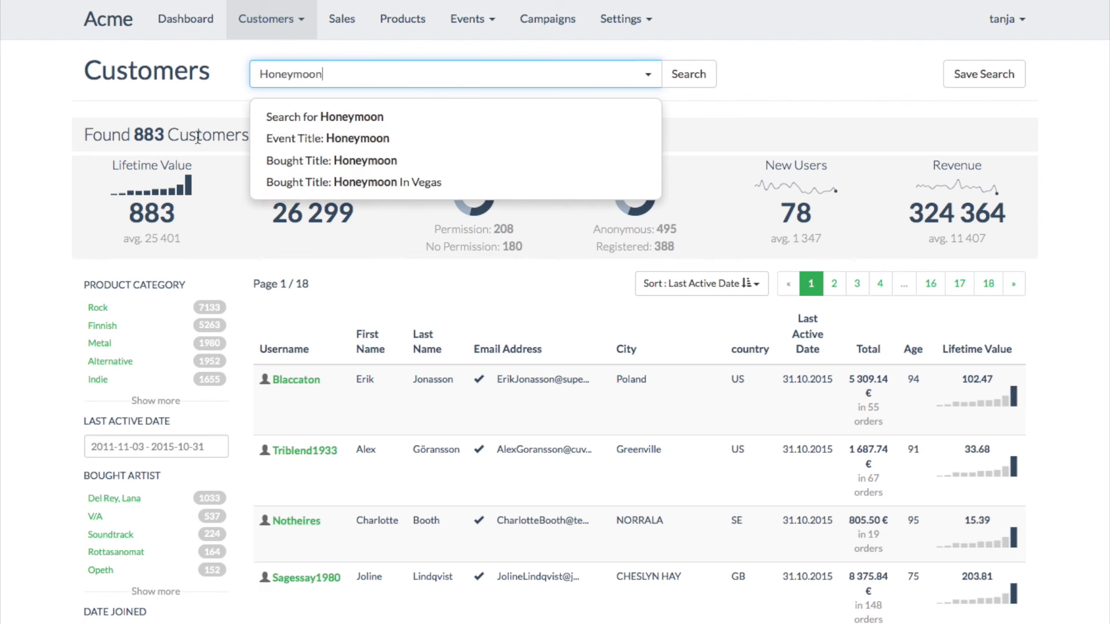
click(338, 160)
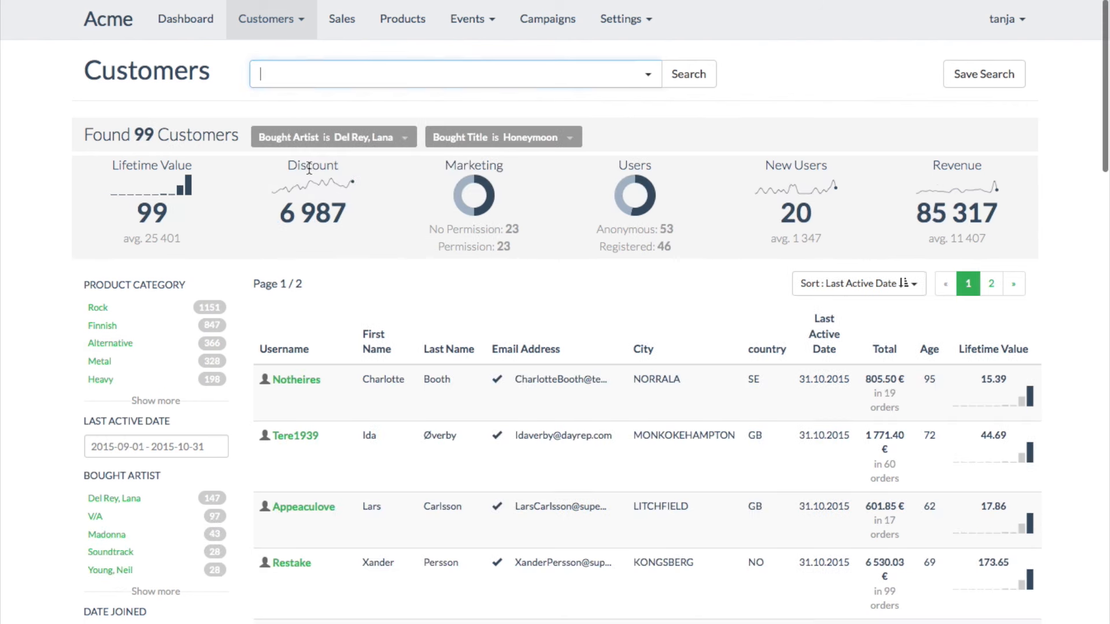
mouse_move(482, 184)
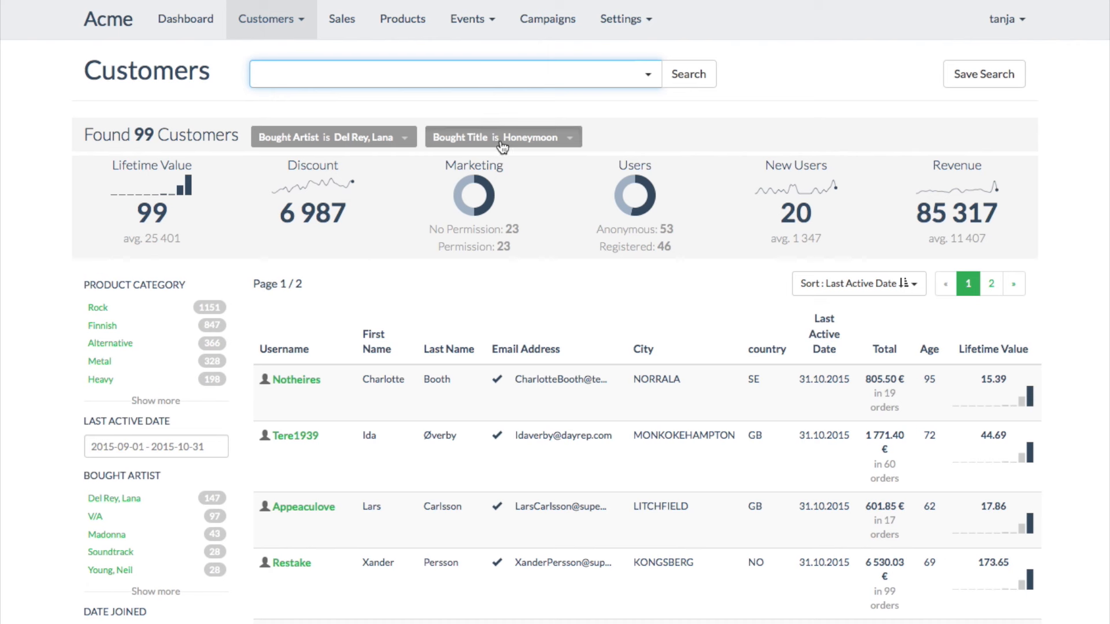
Change the title condition to 'is not Honeymoon', leaving 543 Lana Del Rey buyers.
click(502, 137)
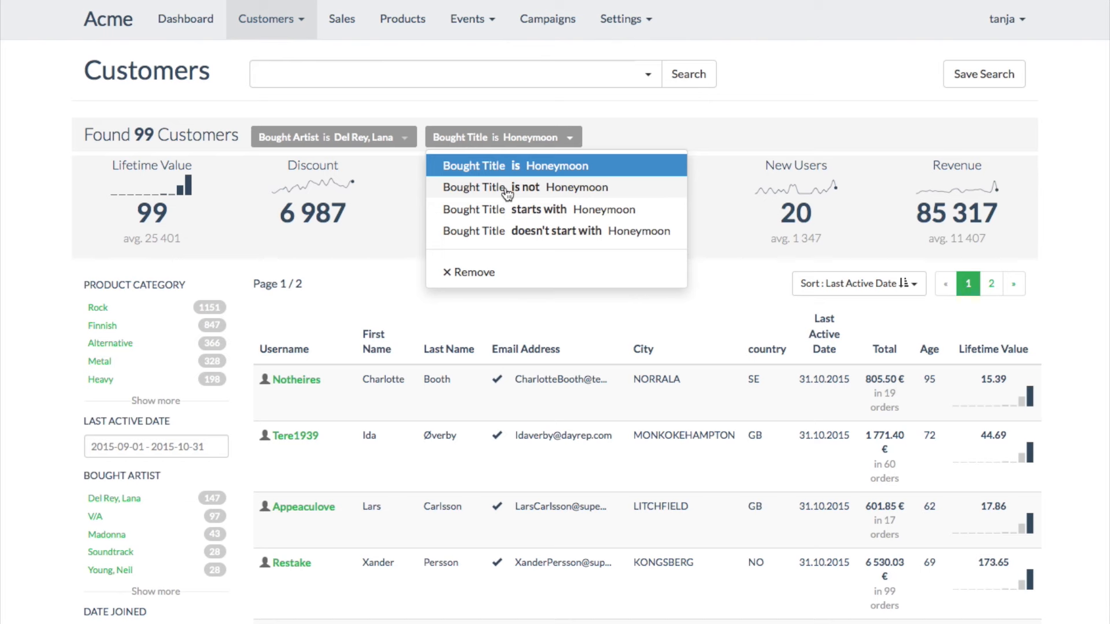
click(517, 187)
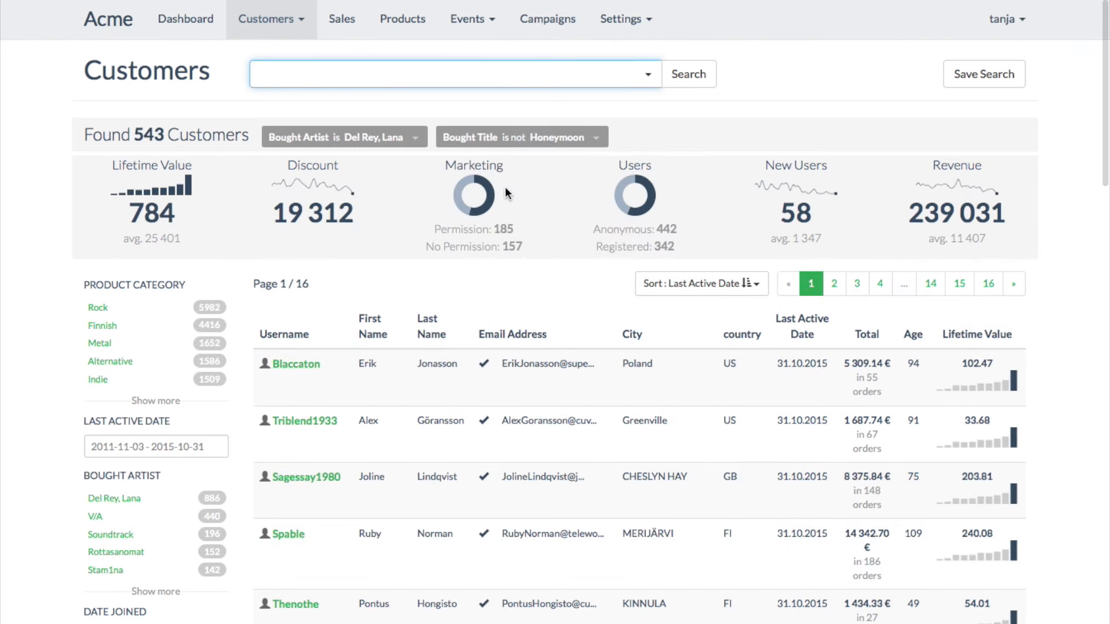
scroll(down, 3)
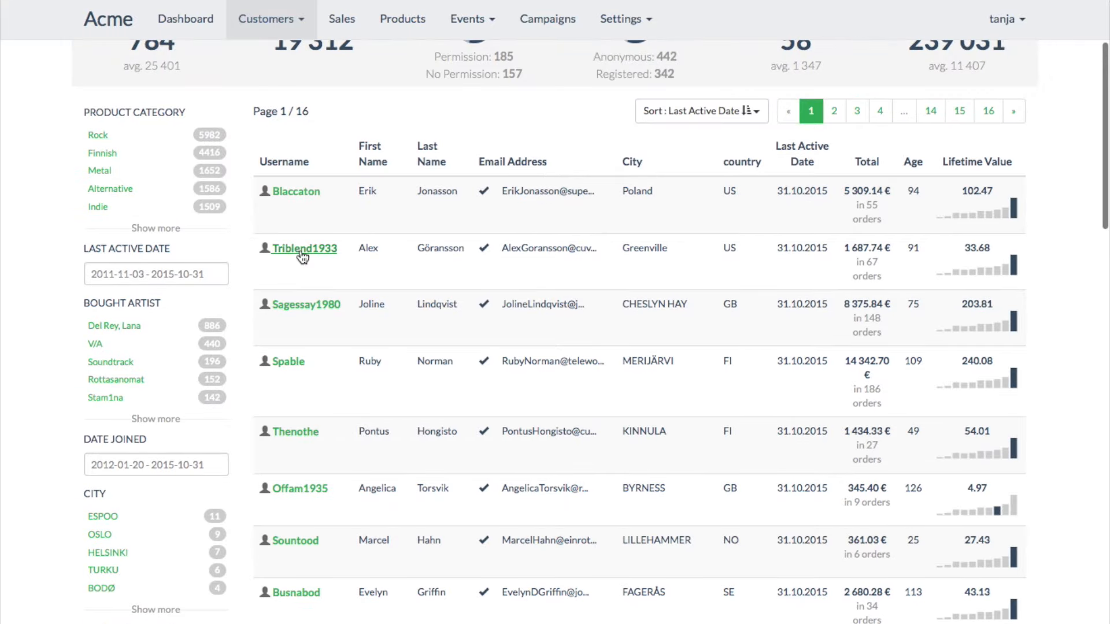
click(304, 248)
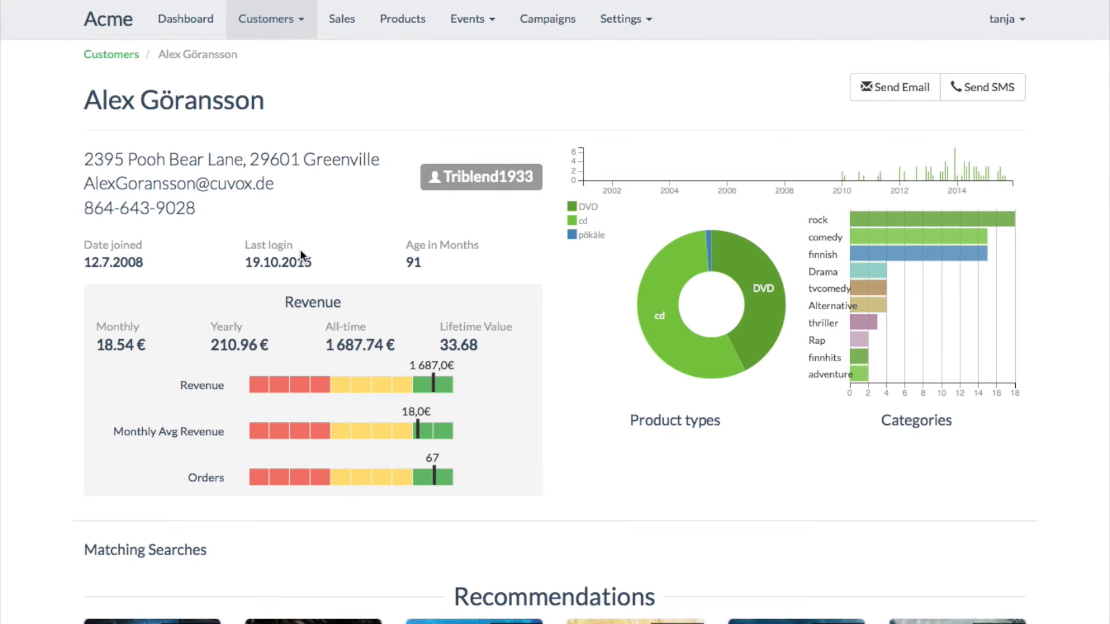
scroll(down, 3)
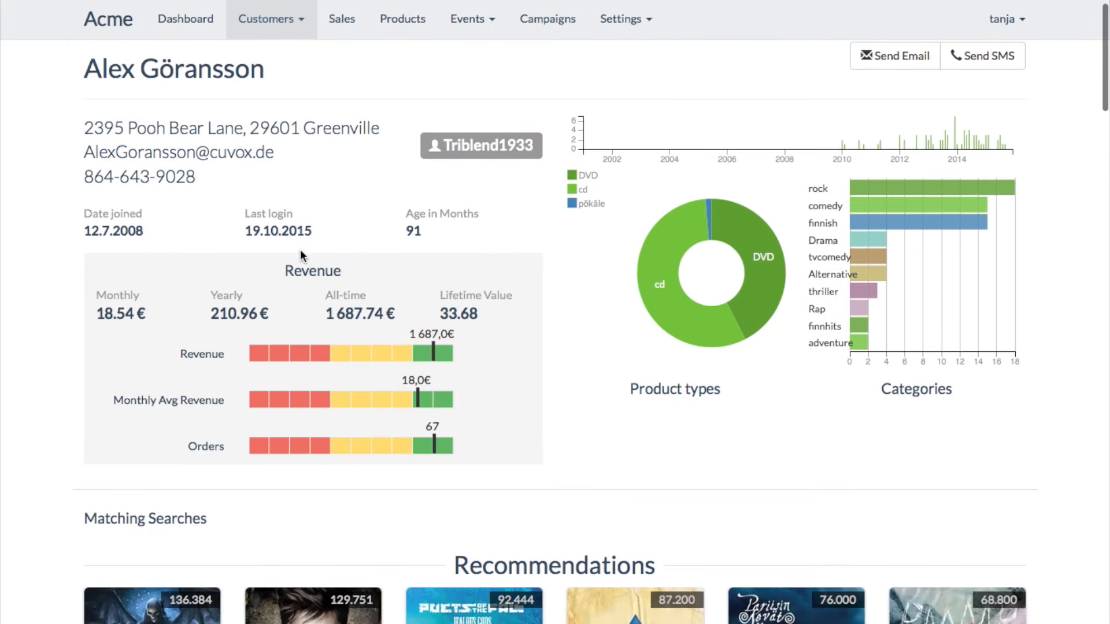
scroll(down, 3)
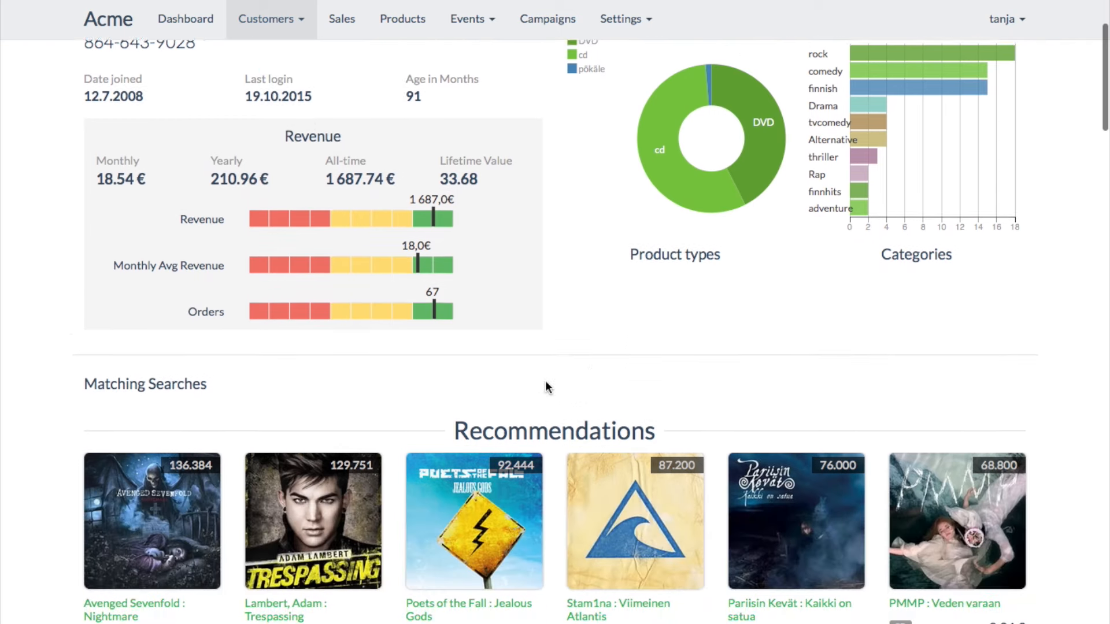
scroll(down, 3)
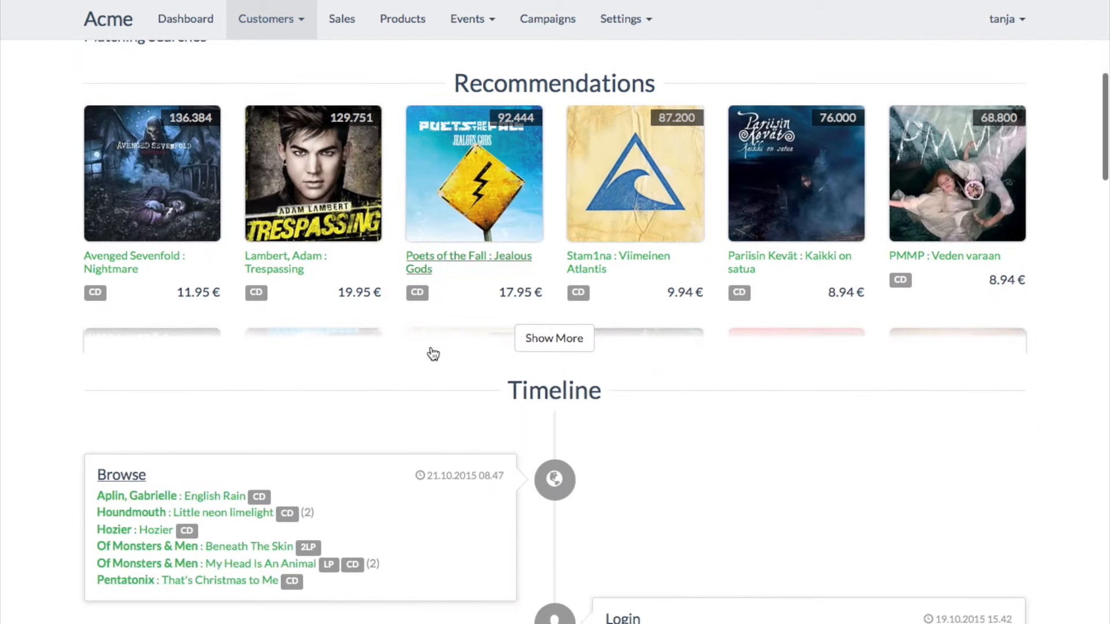
scroll(down, 3)
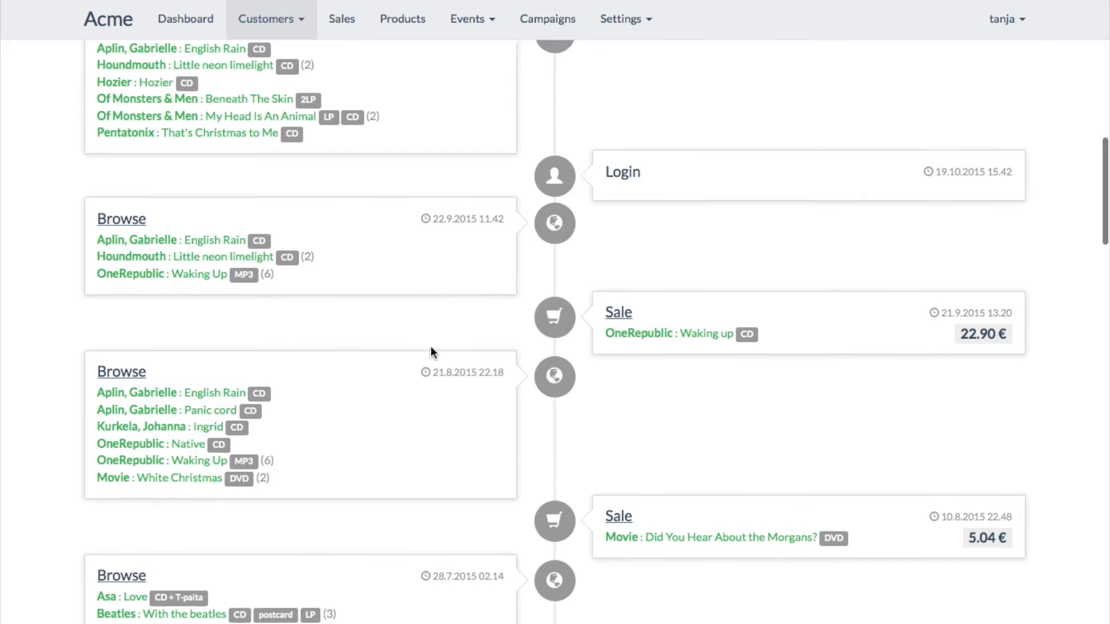
scroll(down, 3)
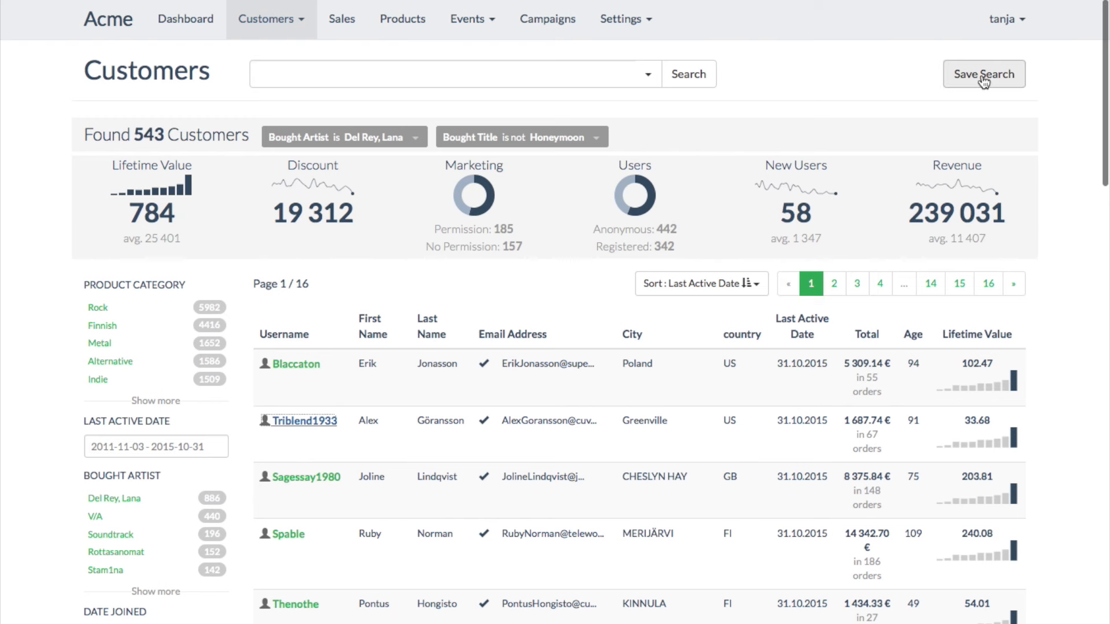
Save the 543-customer search and create the 'Lana Del Rey Honeymoon' campaign for the Honeymoon product.
click(983, 74)
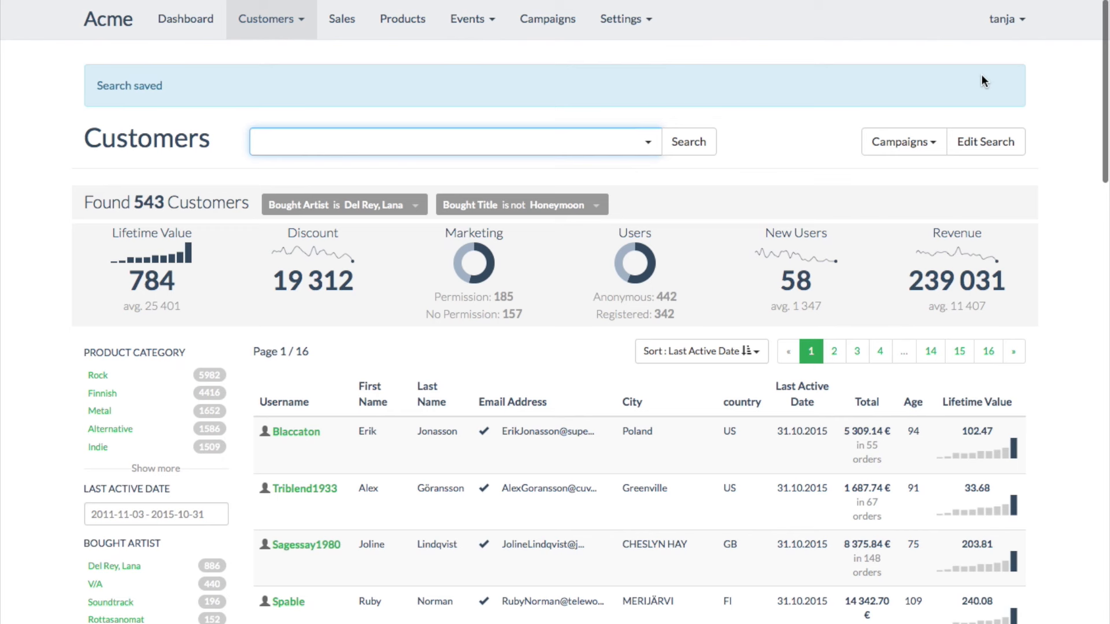
click(547, 19)
text(Lana Del Rey Honey)
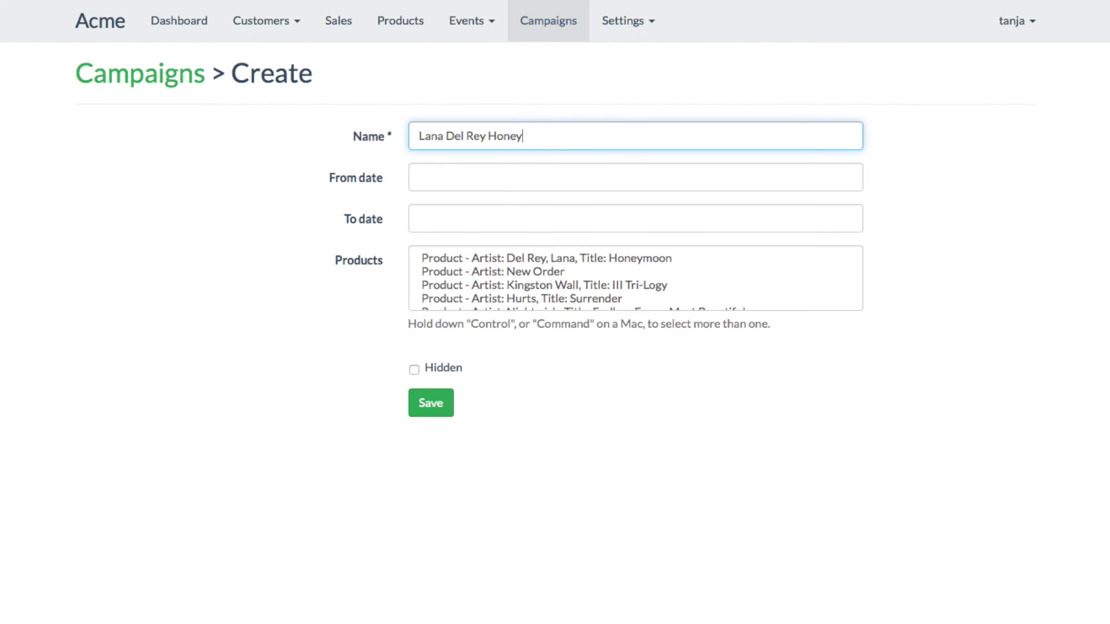
click(574, 259)
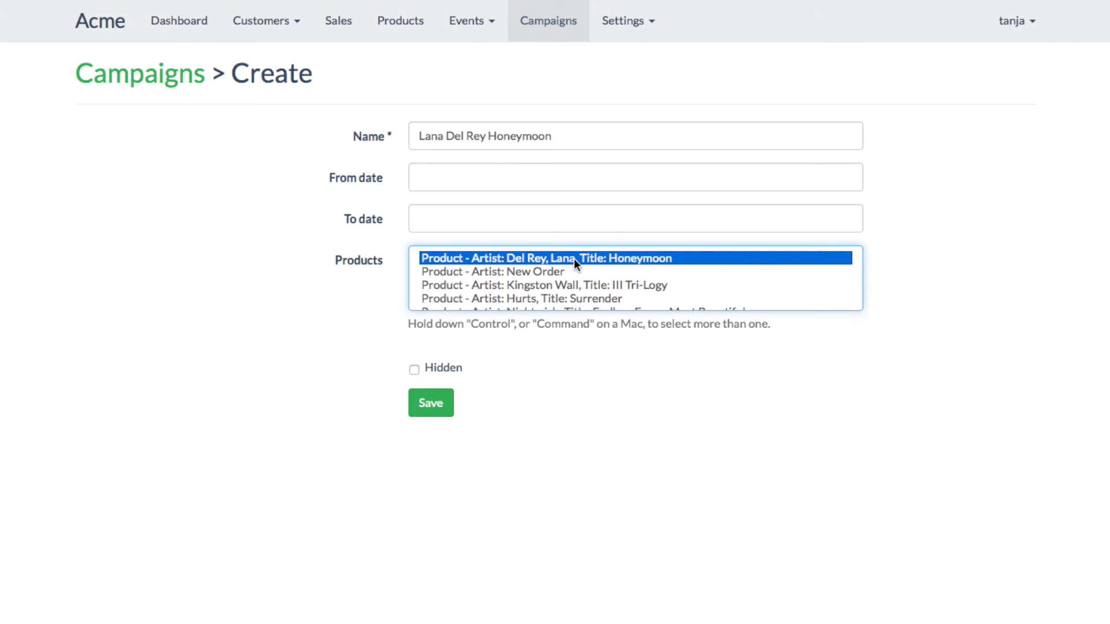
click(430, 403)
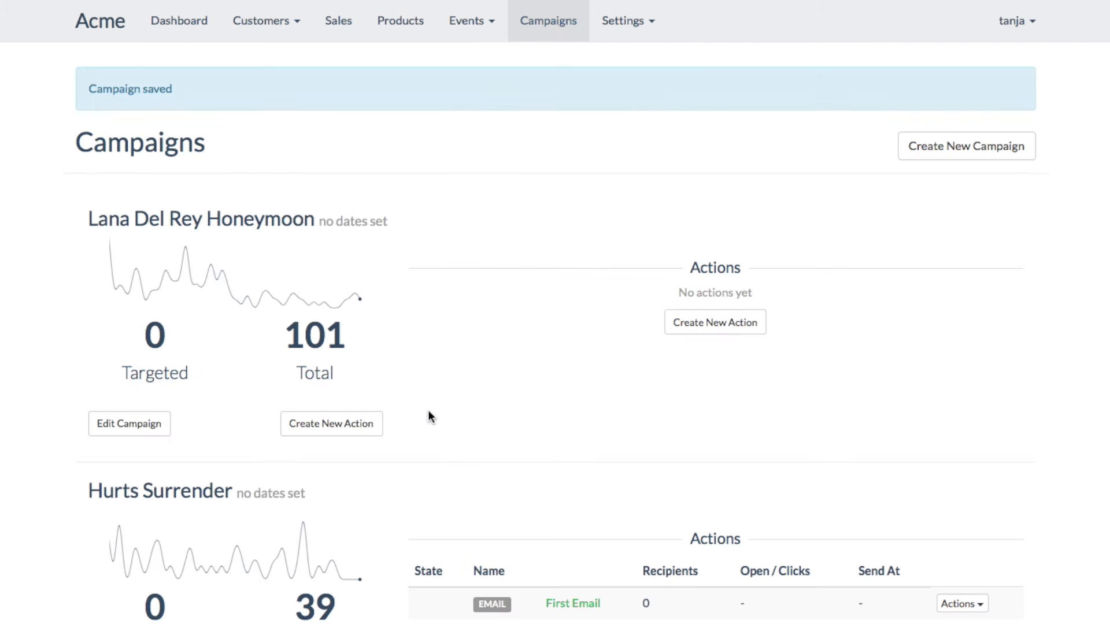
Add action 'The First Email' with the Artist Campaign template and subject 'Lana Del Rey'.
click(331, 423)
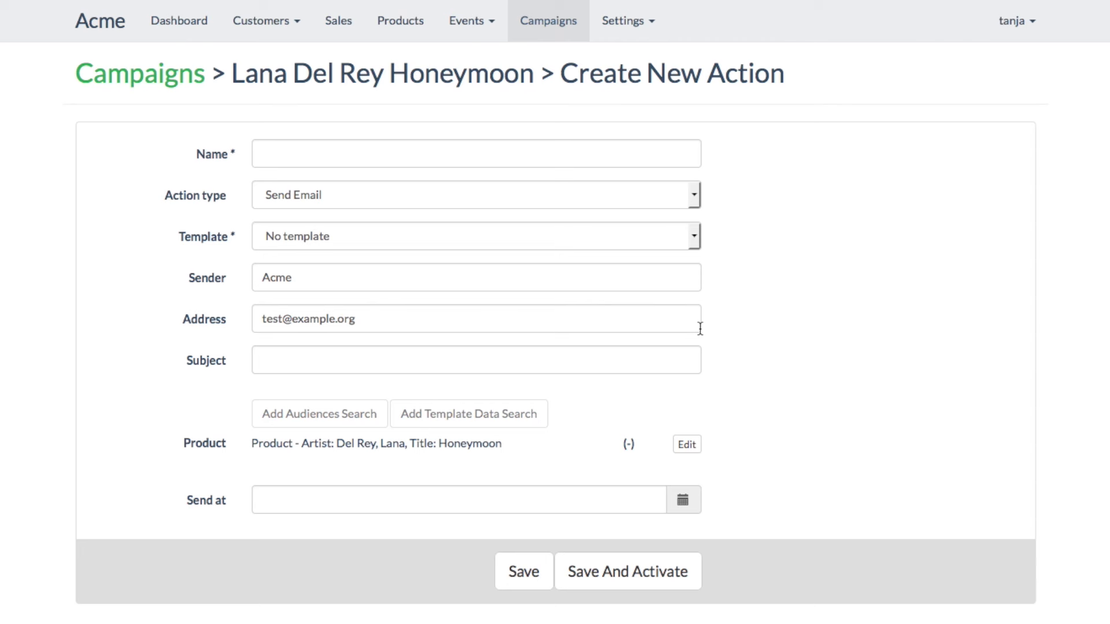
text(The First Email)
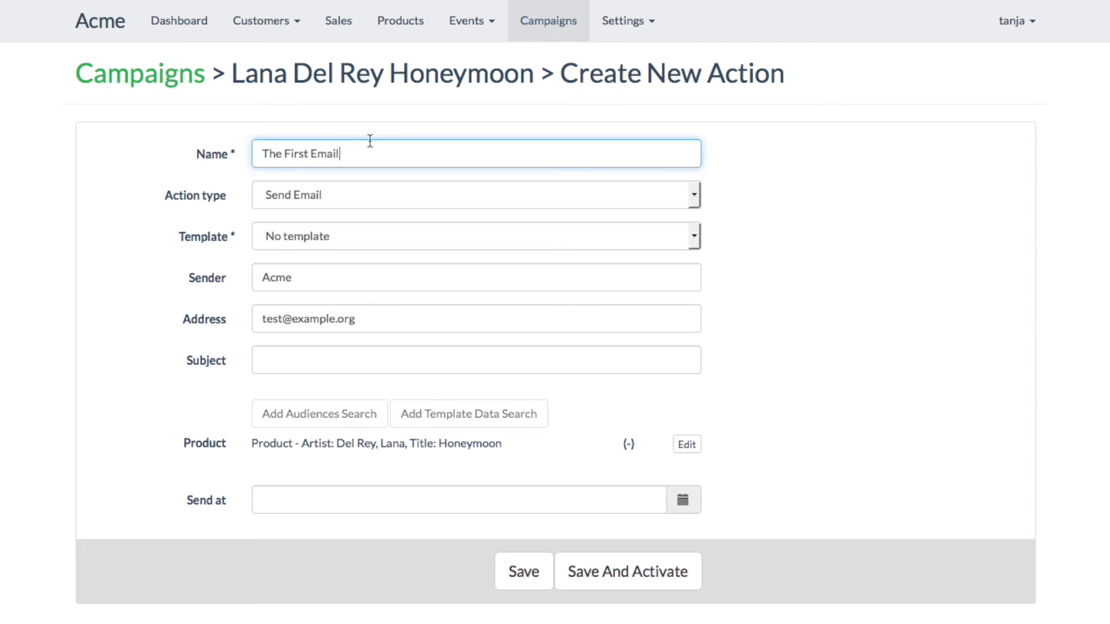
click(468, 195)
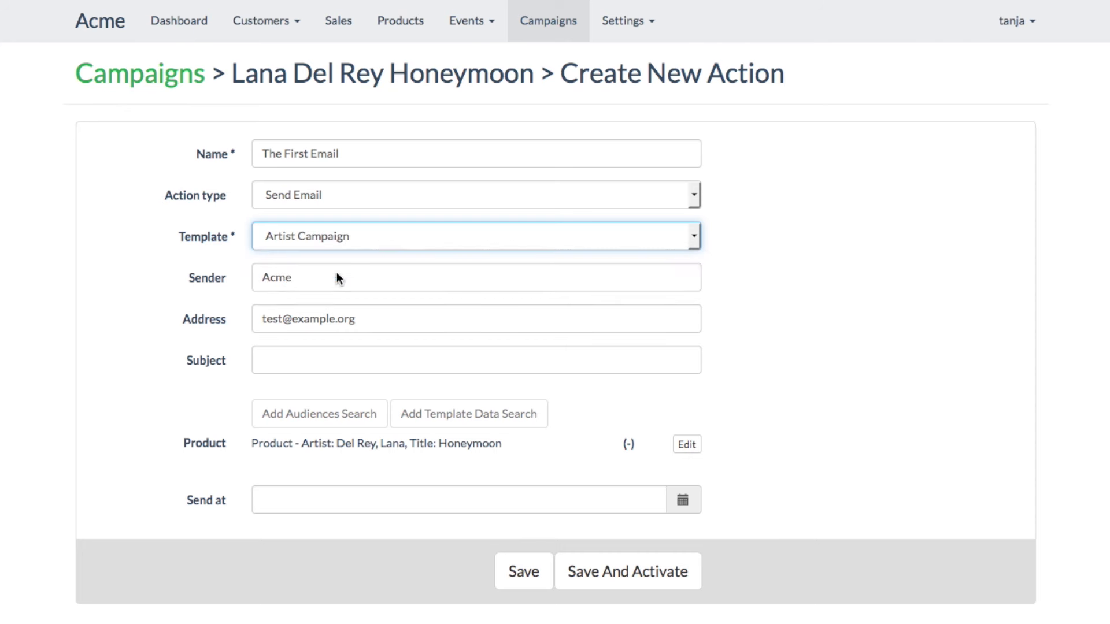
scroll(down, 3)
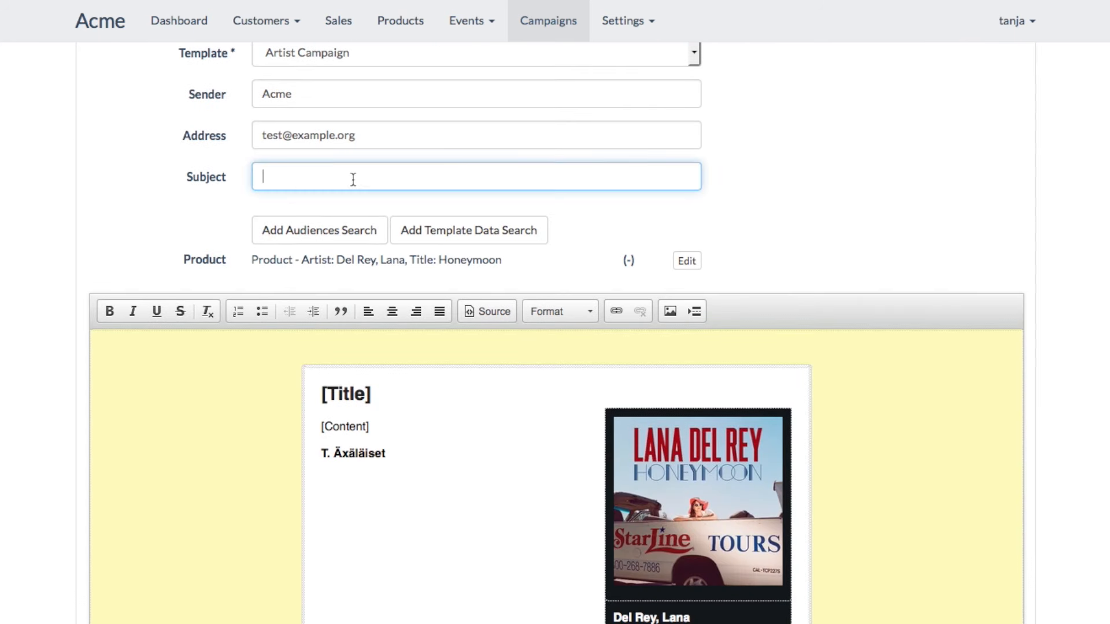
text(Lana Del Rey)
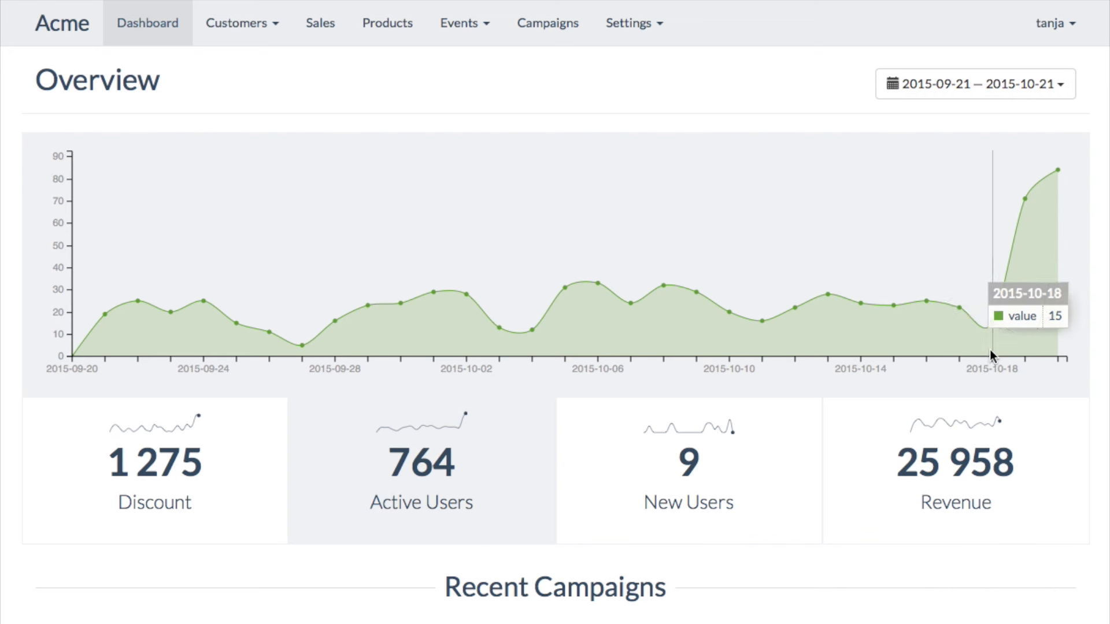
mouse_move(1056, 356)
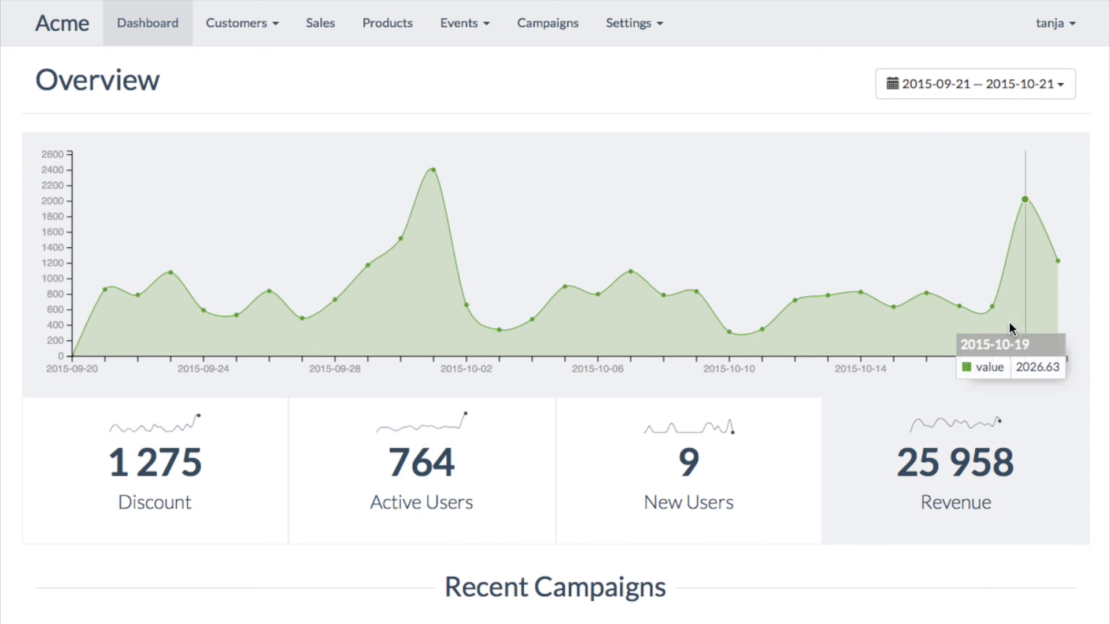
Scroll the dashboard to Recent Campaigns, showing Honeymoon's 38 sales and 750 recipients.
scroll(down, 3)
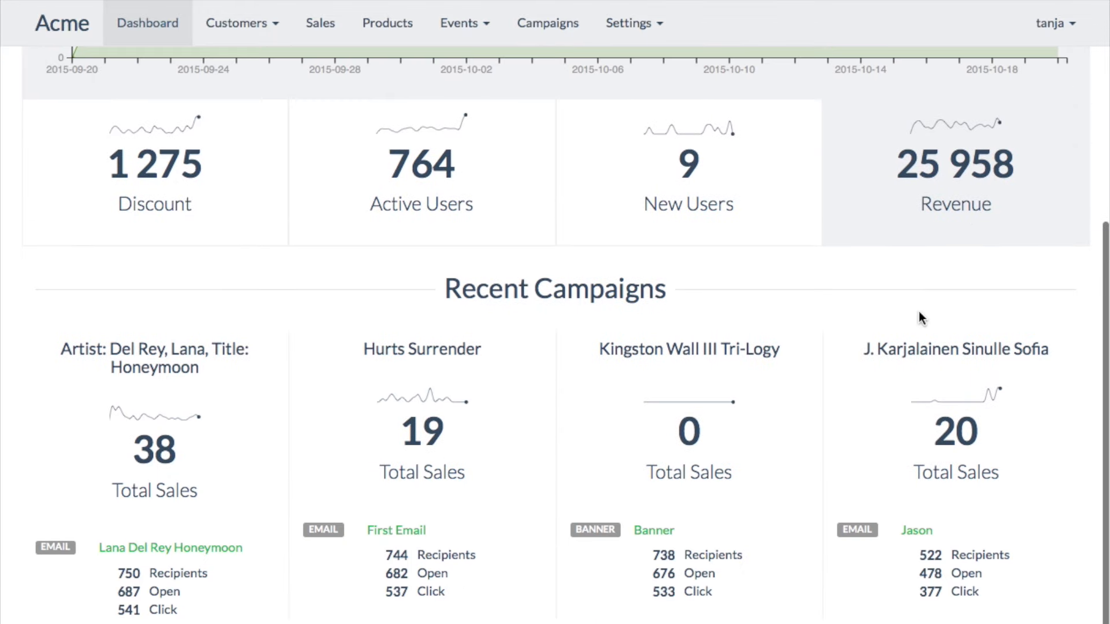